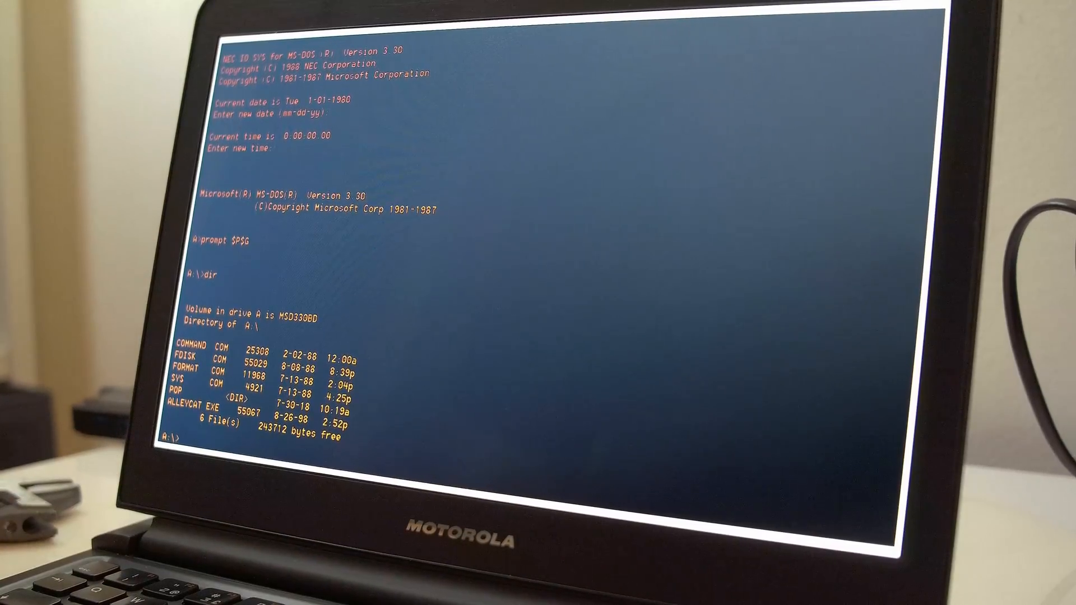
text(alleycat)
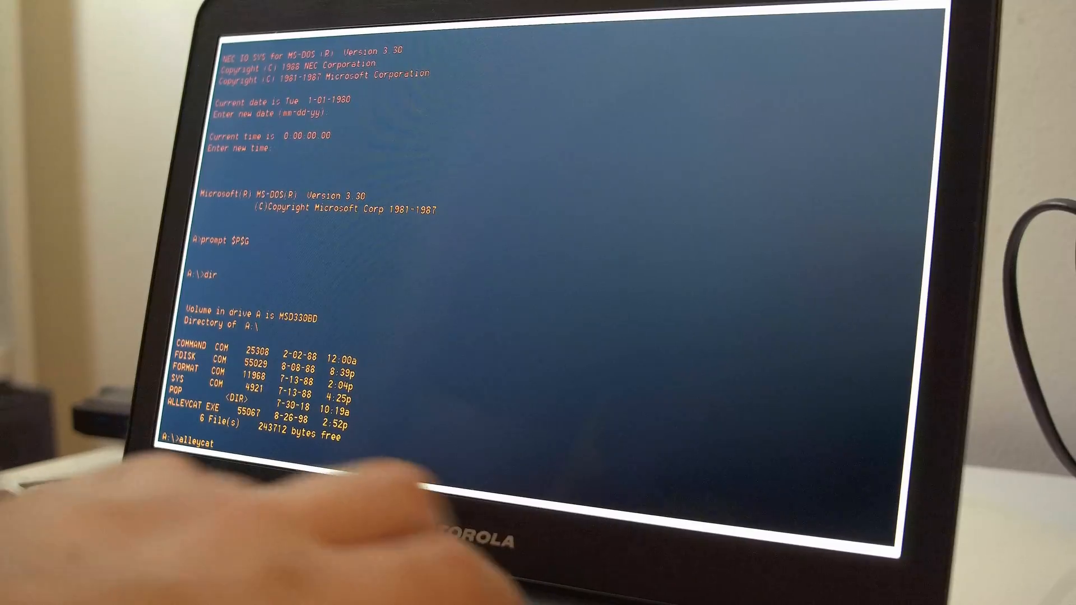